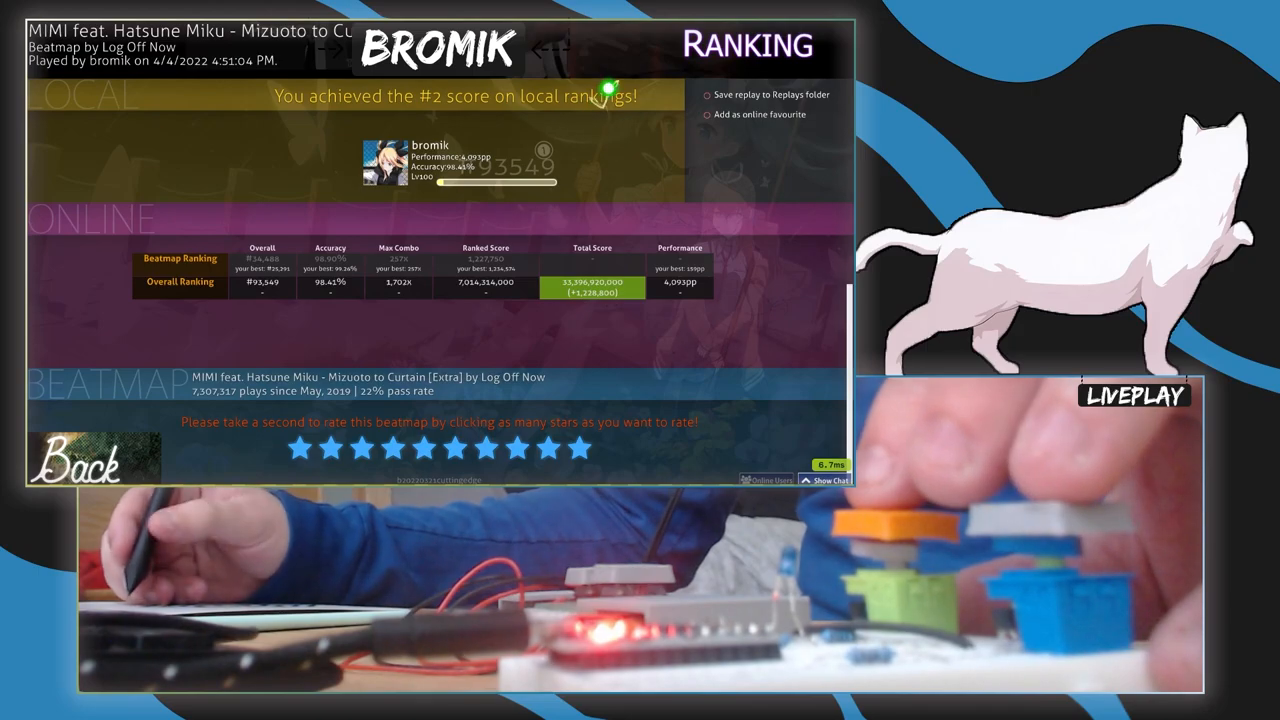
Step: Return from the Mizuoto to Curtain [Extra] results screen to song selection
{"action": "left_click", "coordinate": [78, 460]}
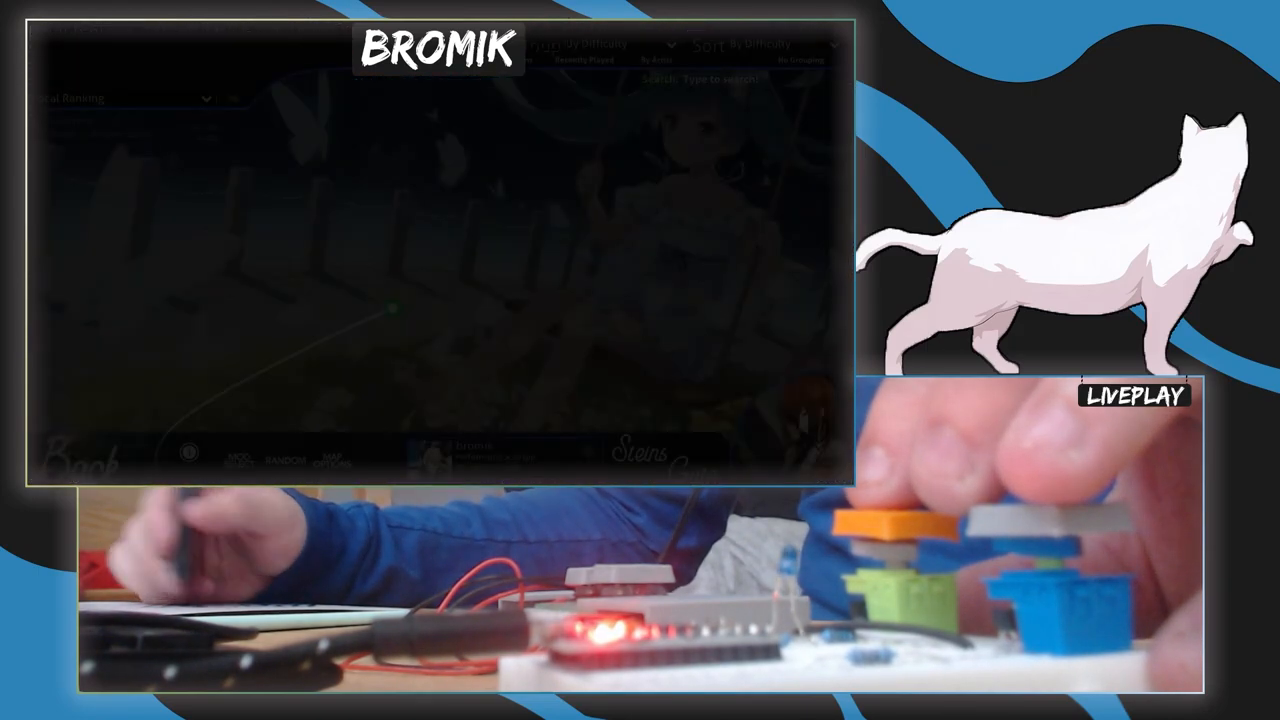